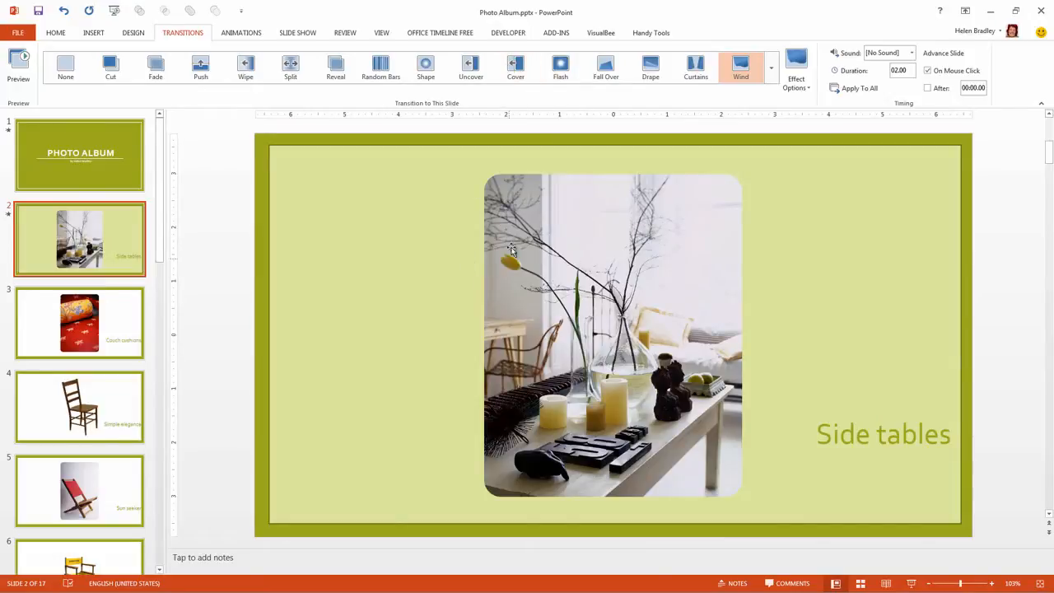
mouse_move(561, 68)
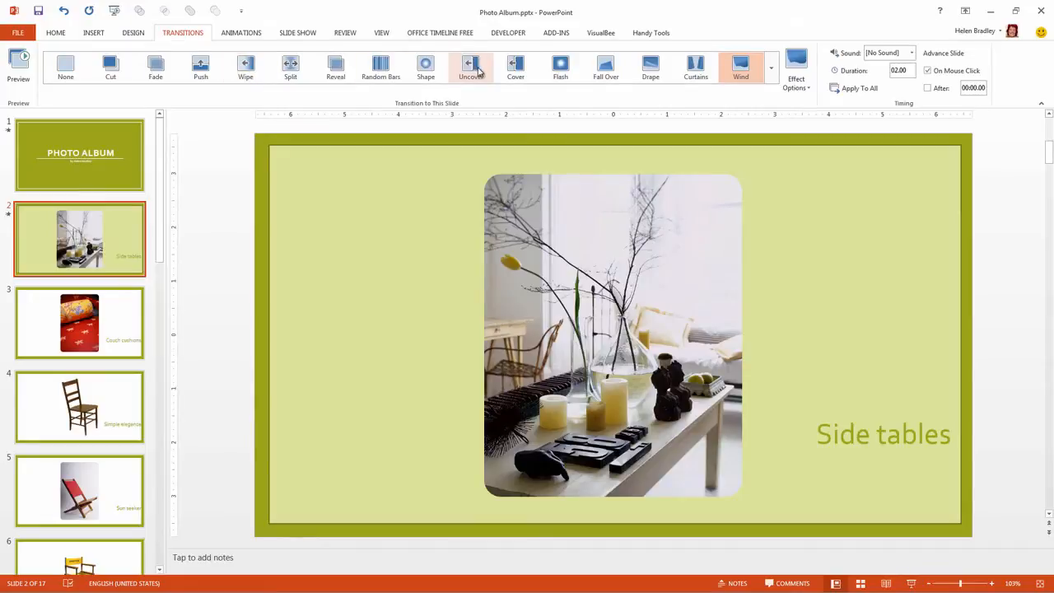
mouse_move(560, 66)
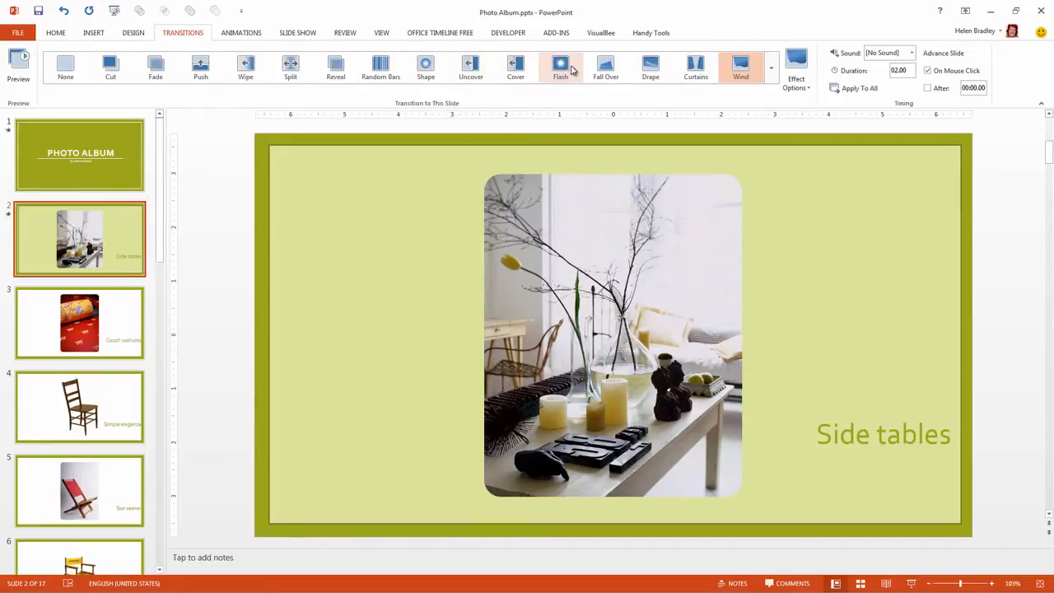
mouse_move(605, 65)
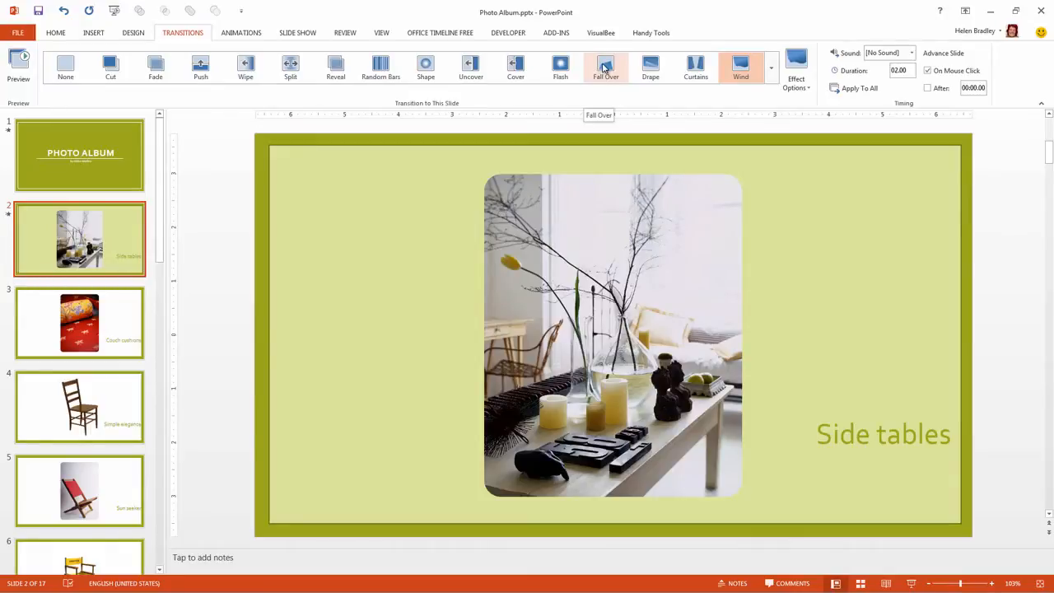
- Try the Fall Over, Drape, Curtains and Wind transitions on slide 2
left_click(605, 66)
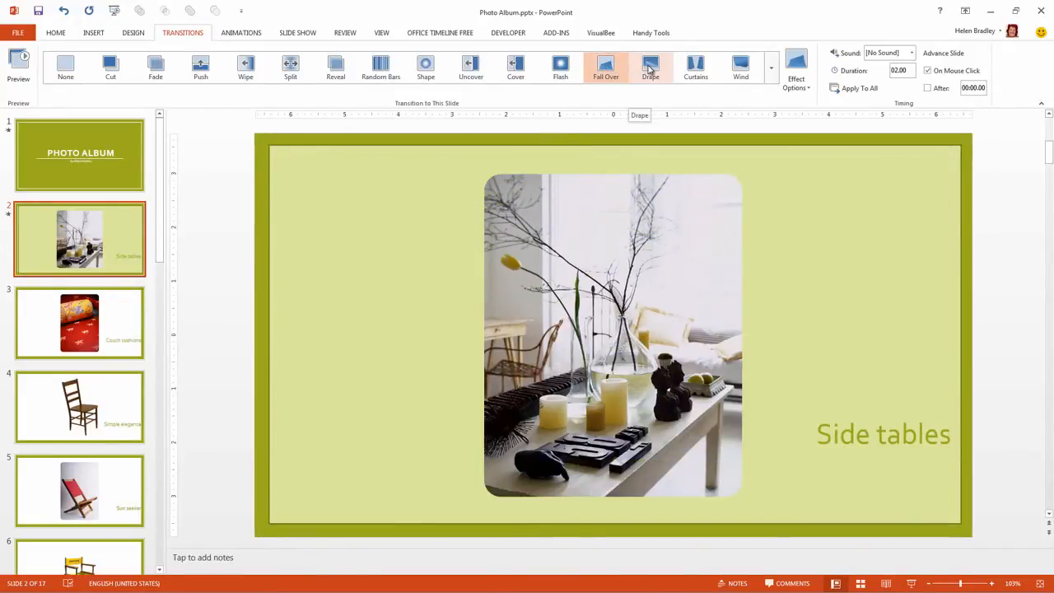
left_click(649, 67)
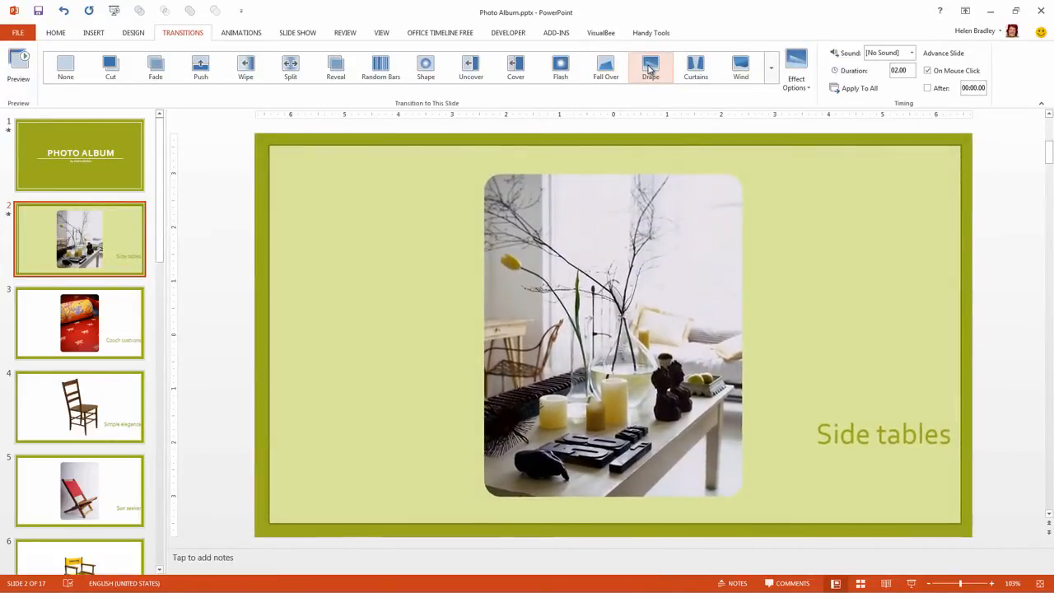
left_click(650, 66)
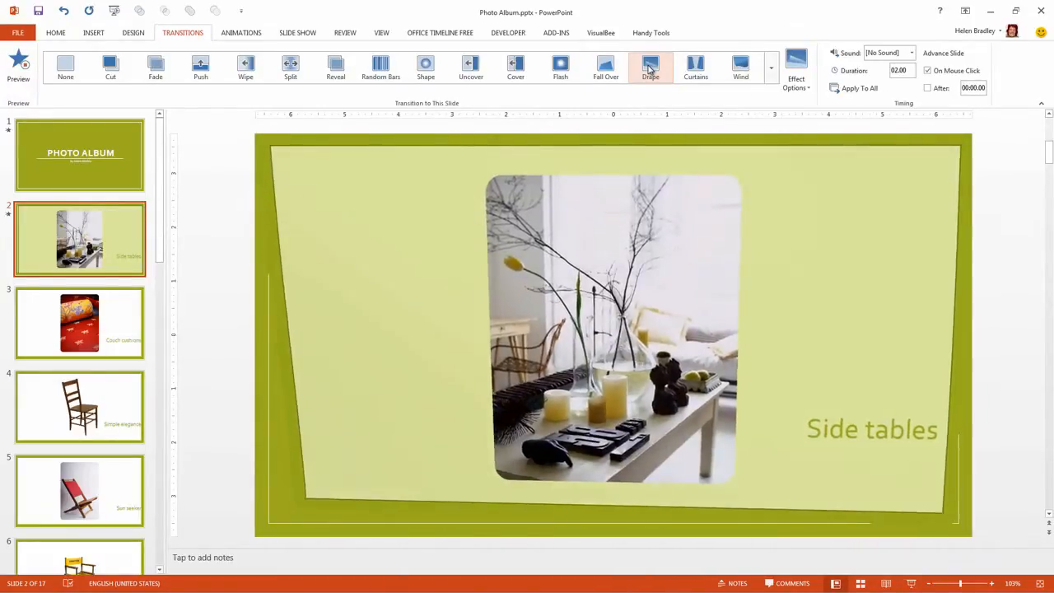
left_click(695, 66)
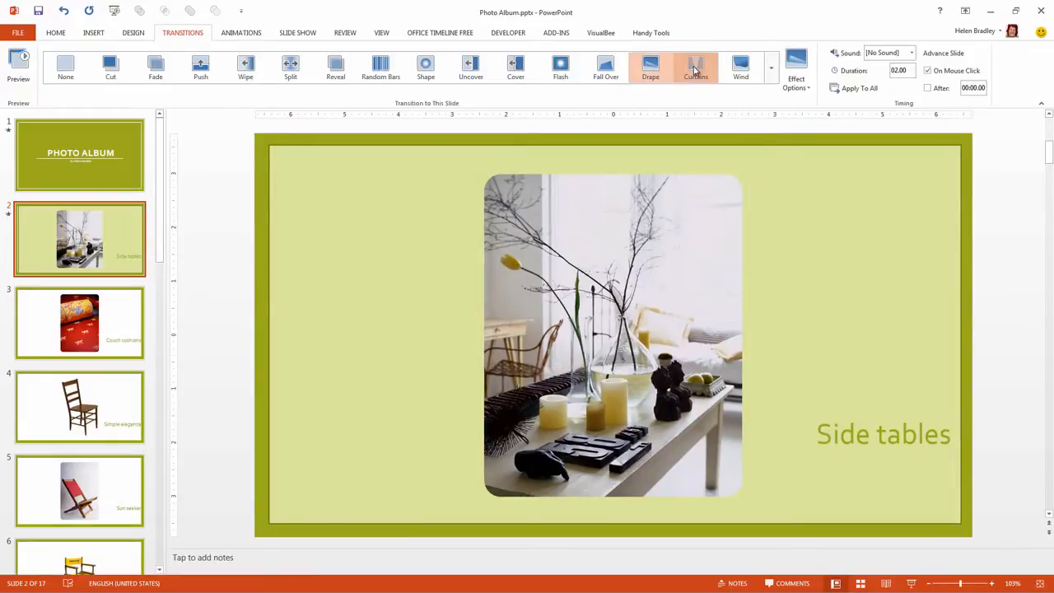
left_click(695, 67)
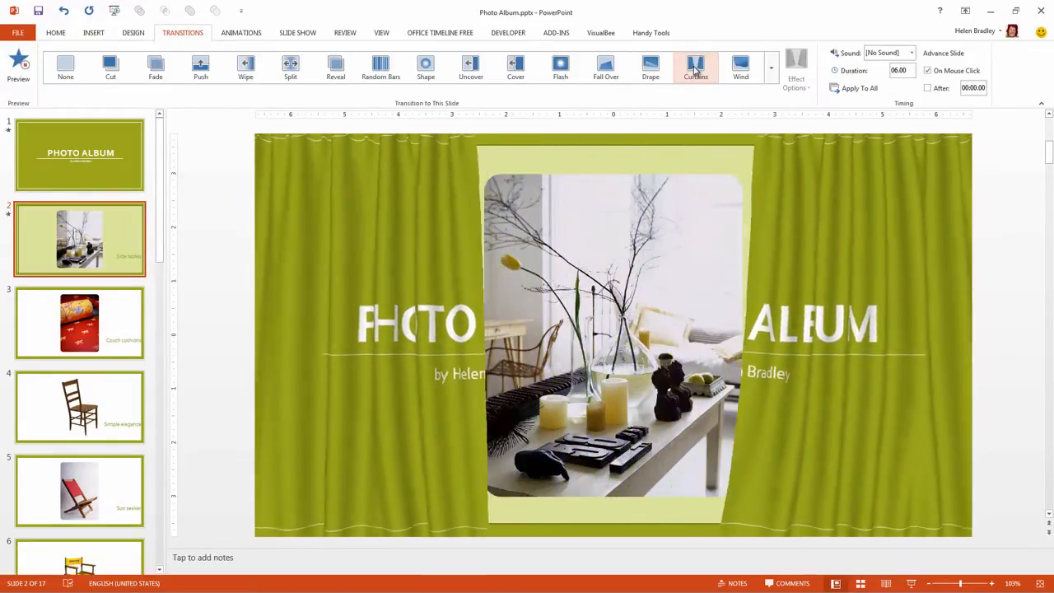
left_click(694, 66)
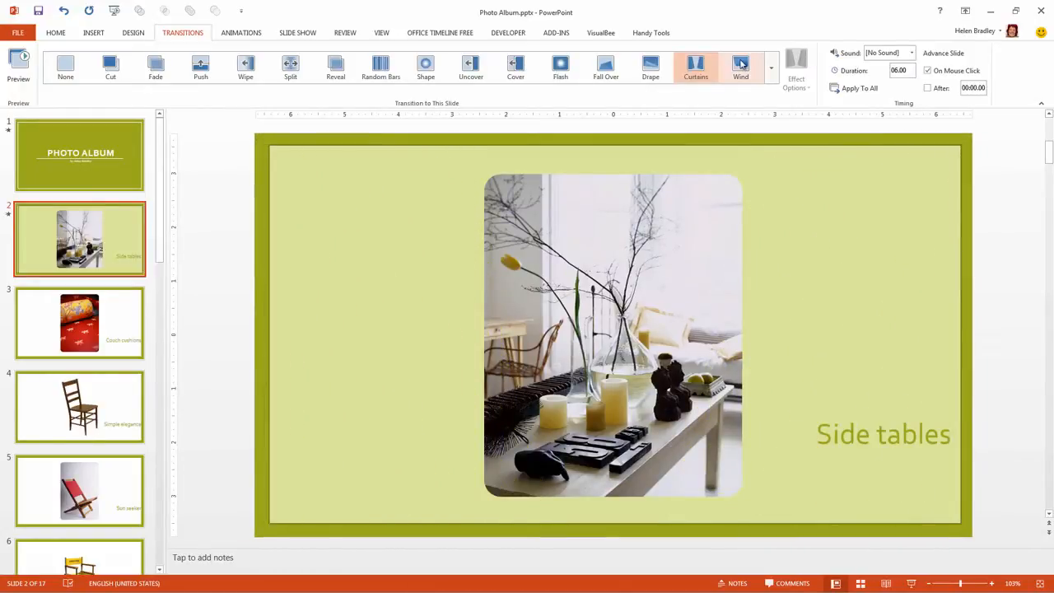
left_click(740, 65)
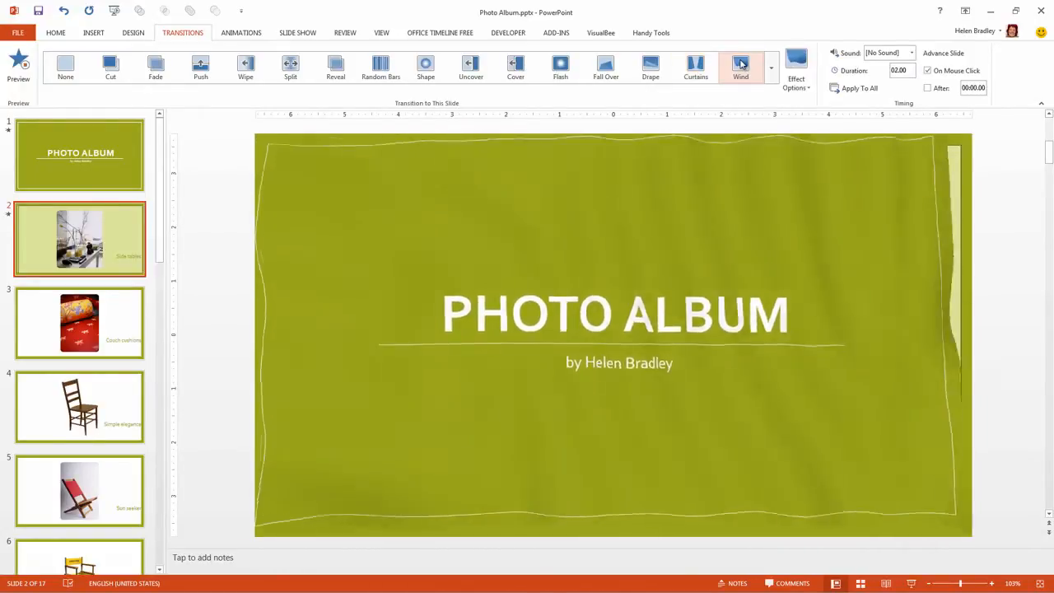
left_click(740, 65)
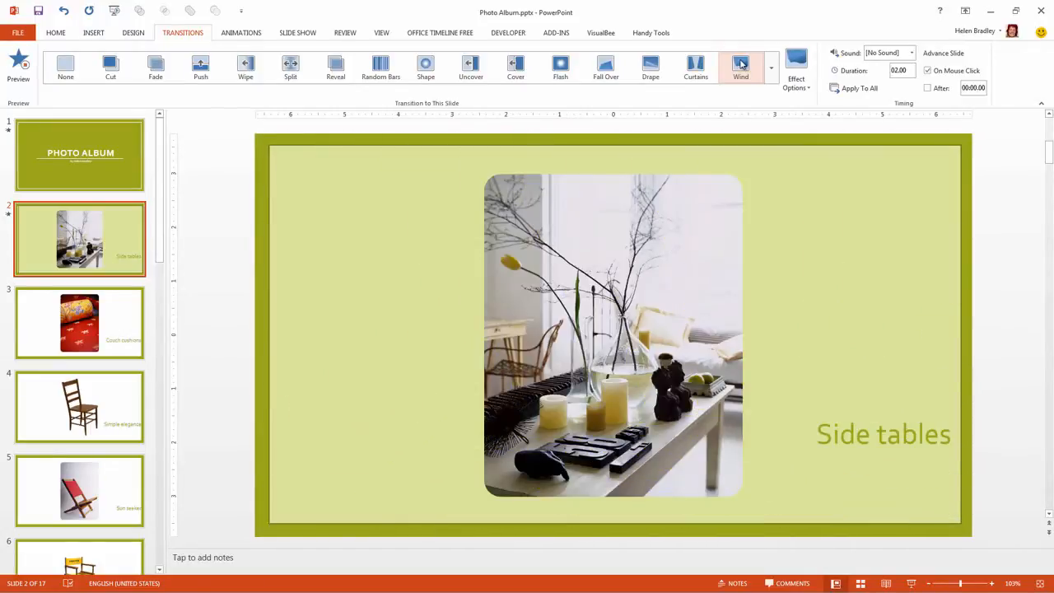
- Apply Curtains to slide 2 with a 3-second duration and replay its preview
left_click(695, 66)
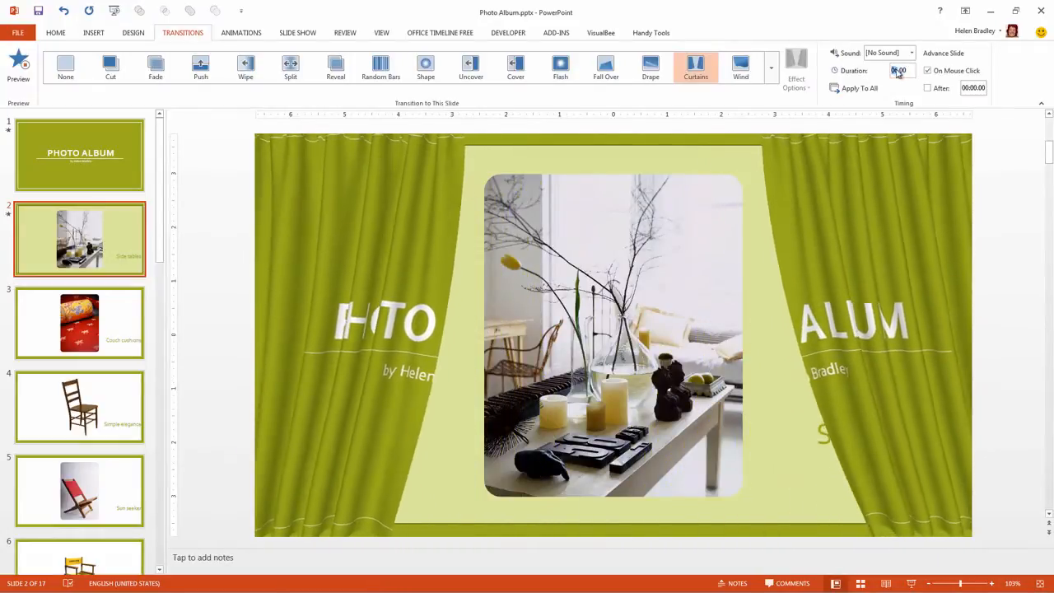
mouse_move(913, 53)
type("3")
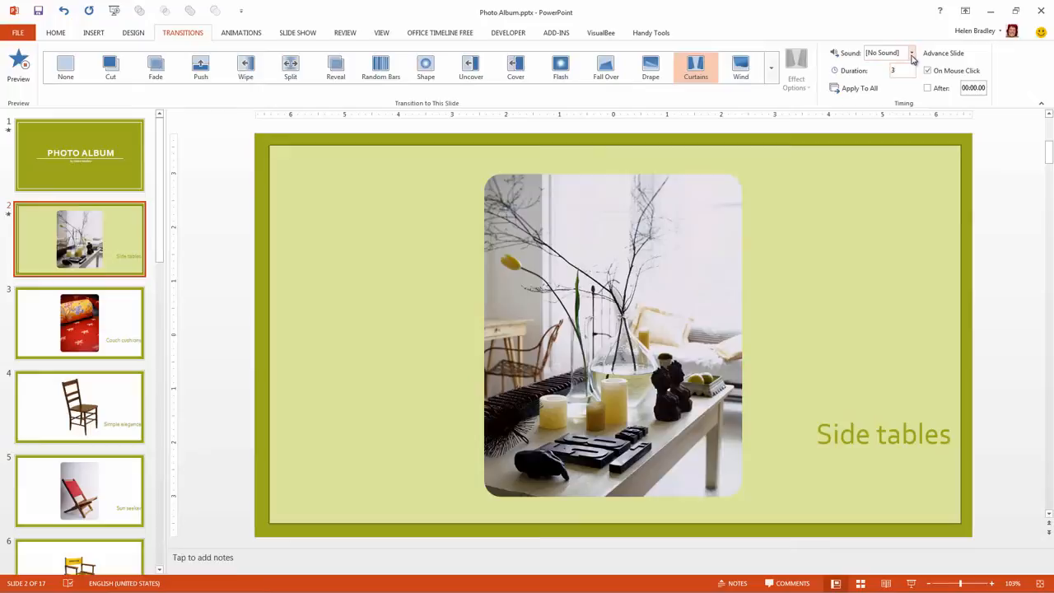
mouse_move(735, 103)
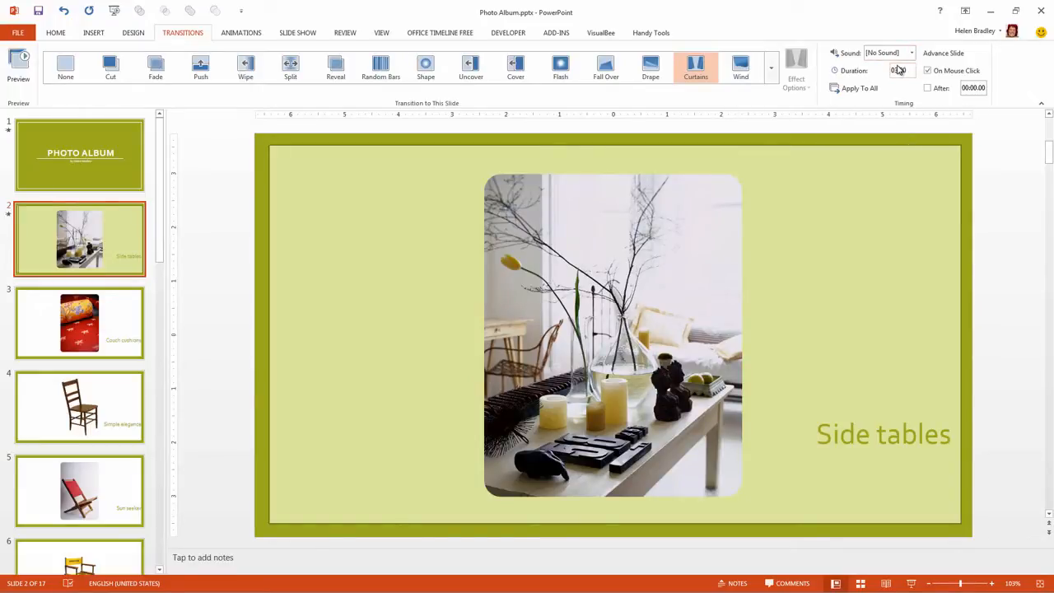
left_click(695, 66)
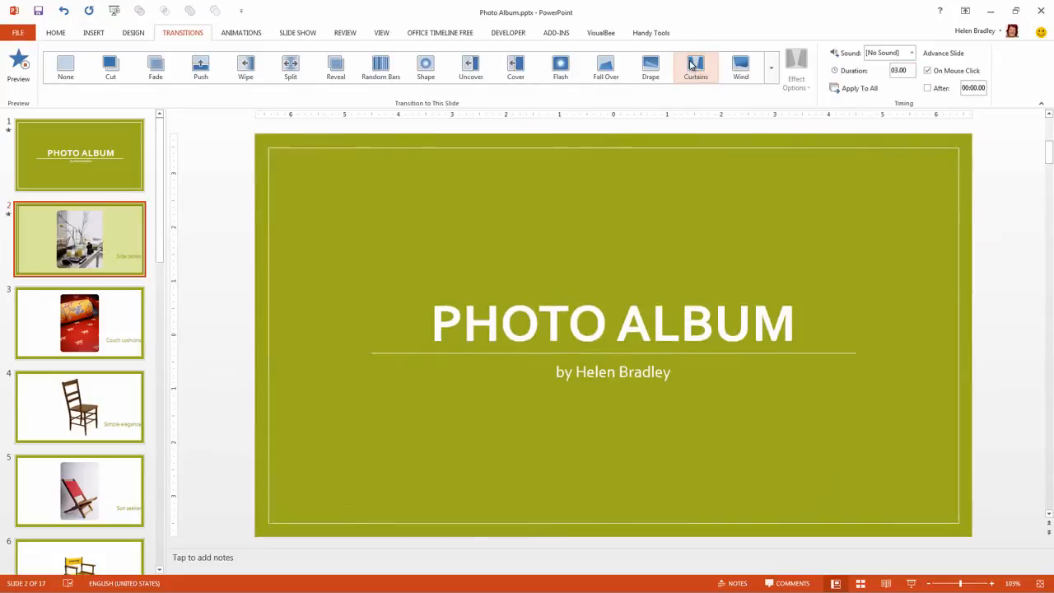
left_click(695, 66)
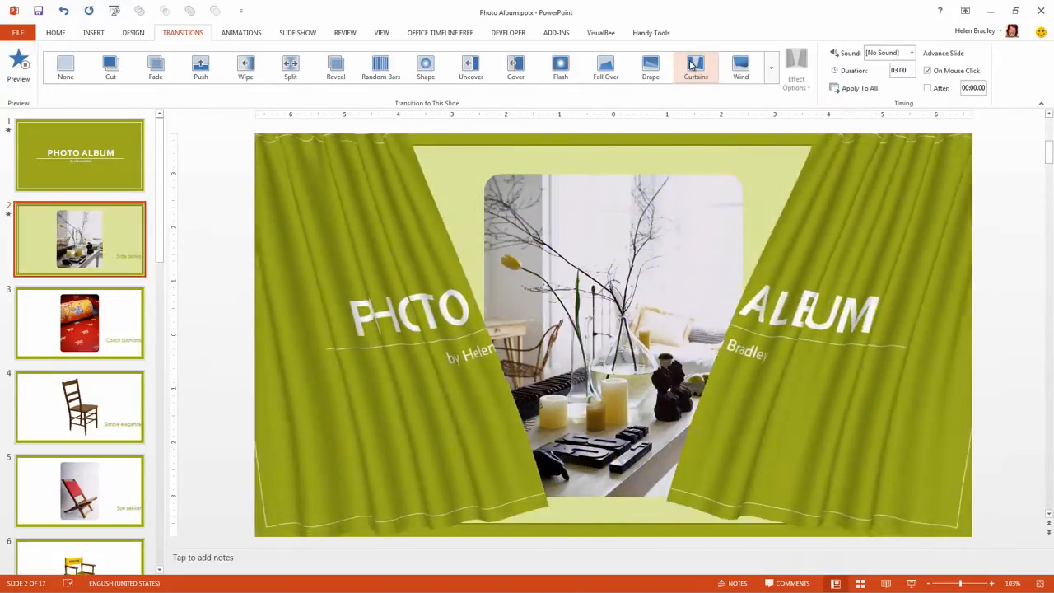
left_click(770, 67)
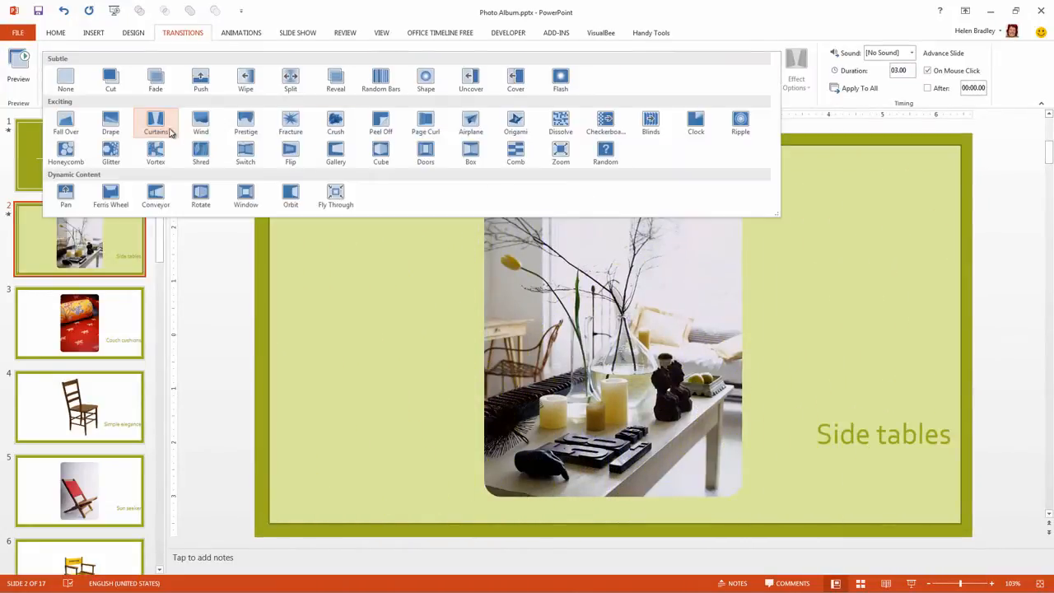
mouse_move(245, 122)
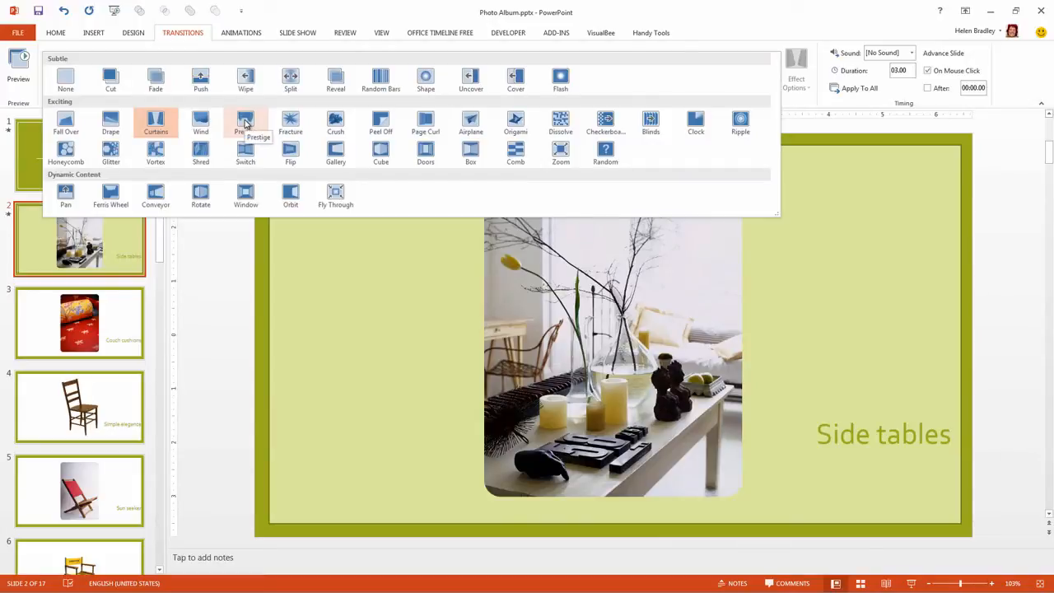
- Cycle slide 2 through Prestige, Fracture and Crush, ending on Peel Off at 1.25 seconds
left_click(245, 123)
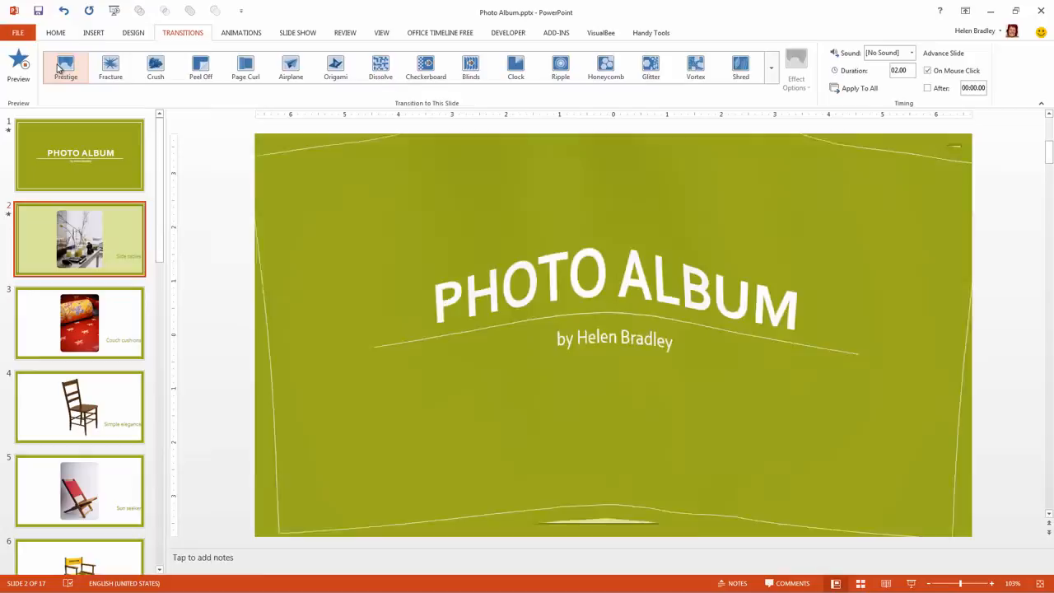
left_click(110, 66)
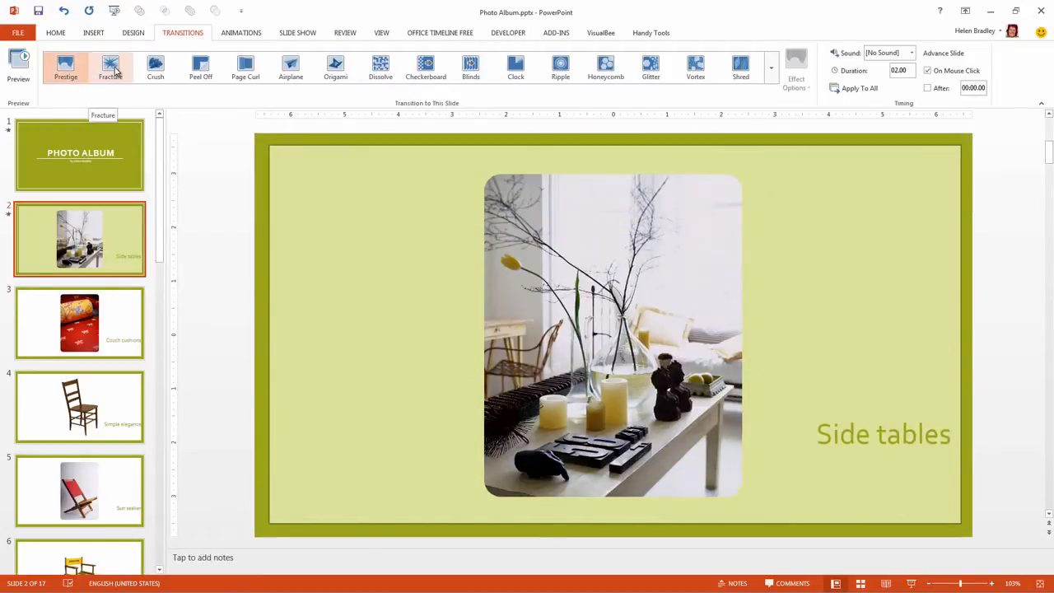
left_click(110, 66)
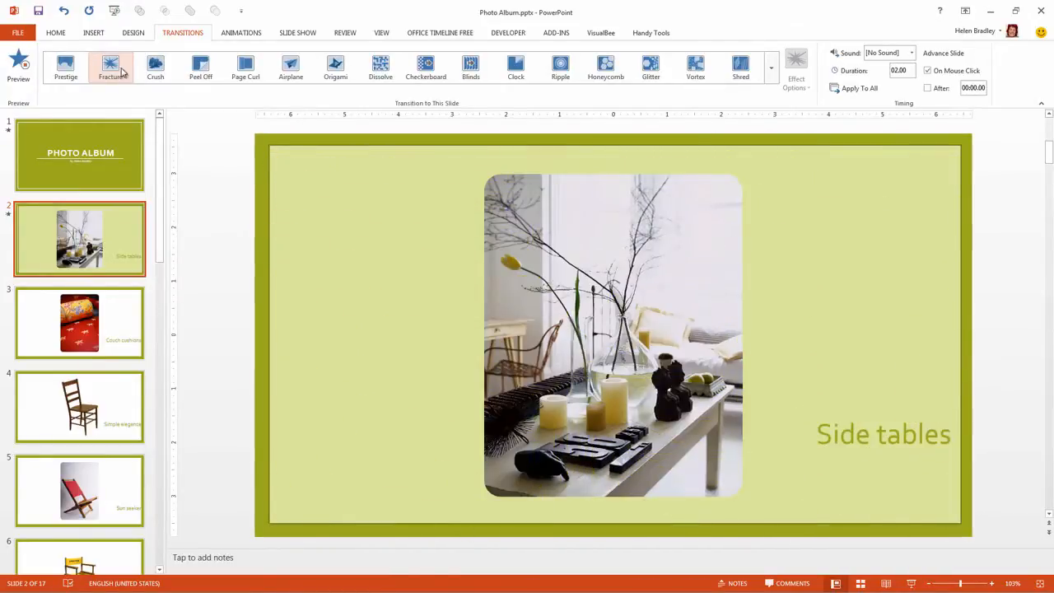
left_click(155, 66)
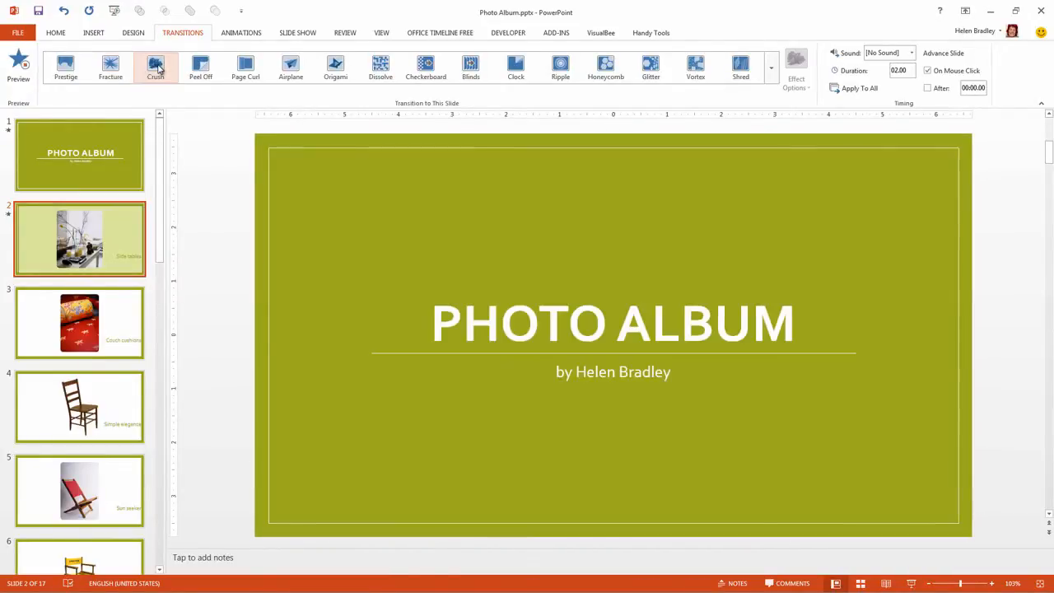
left_click(79, 238)
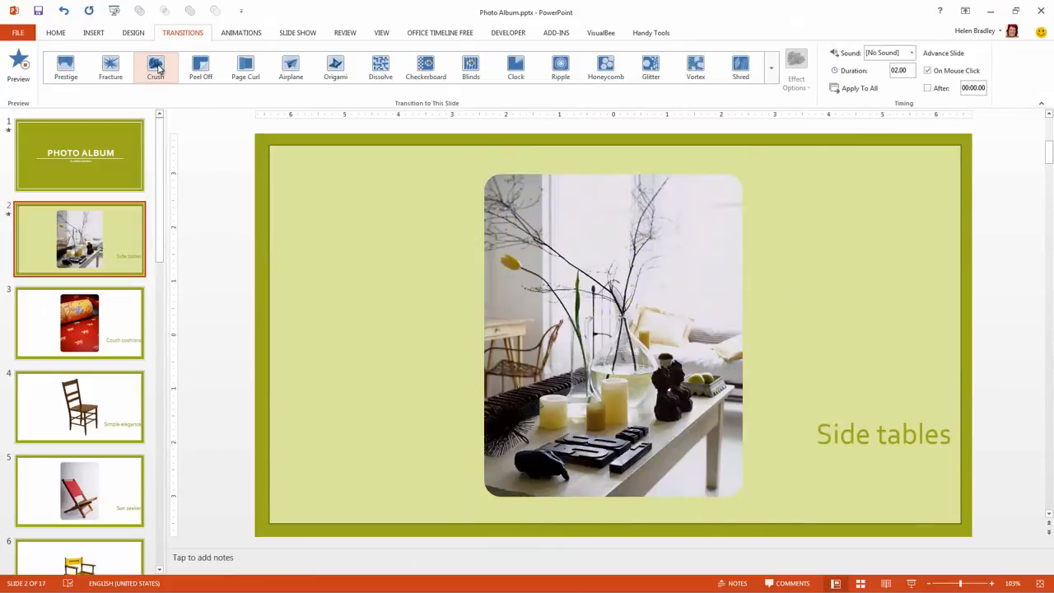
left_click(156, 64)
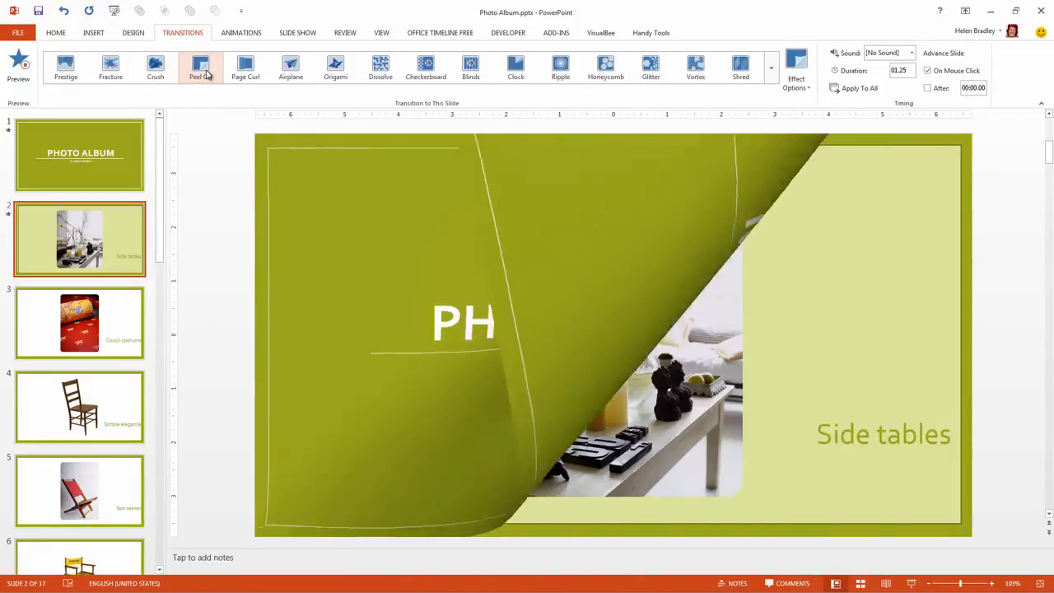
- Apply Page Curl to slide 2 and preview it at 1.25 seconds
left_click(200, 66)
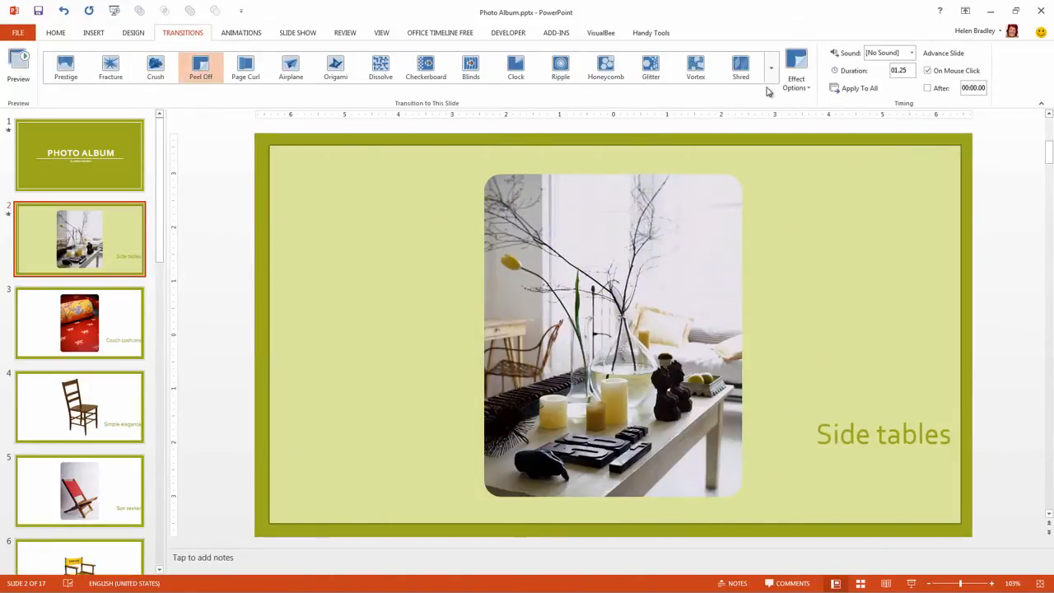
left_click(795, 82)
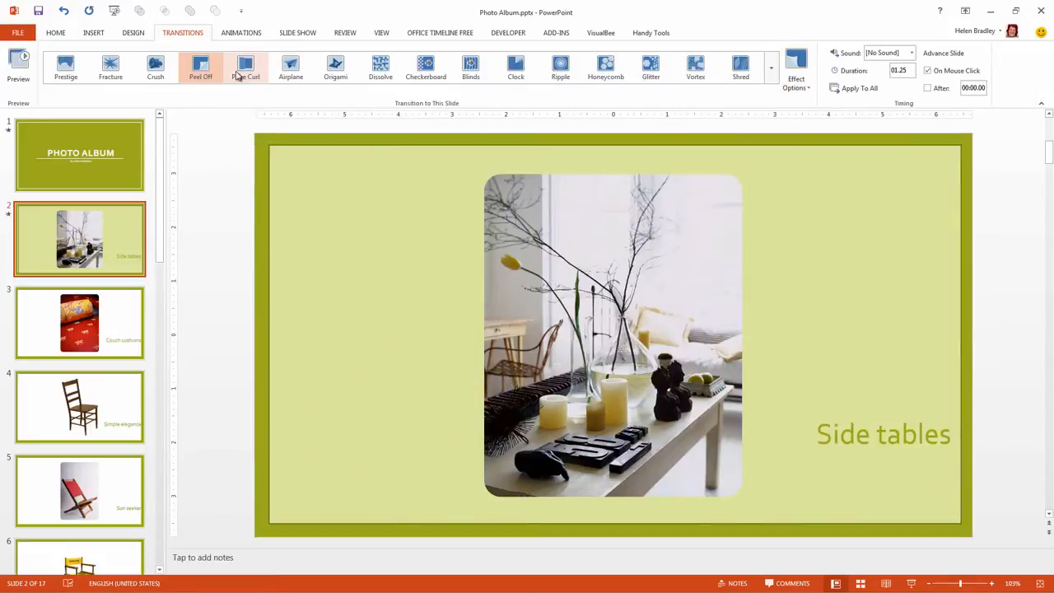
left_click(246, 66)
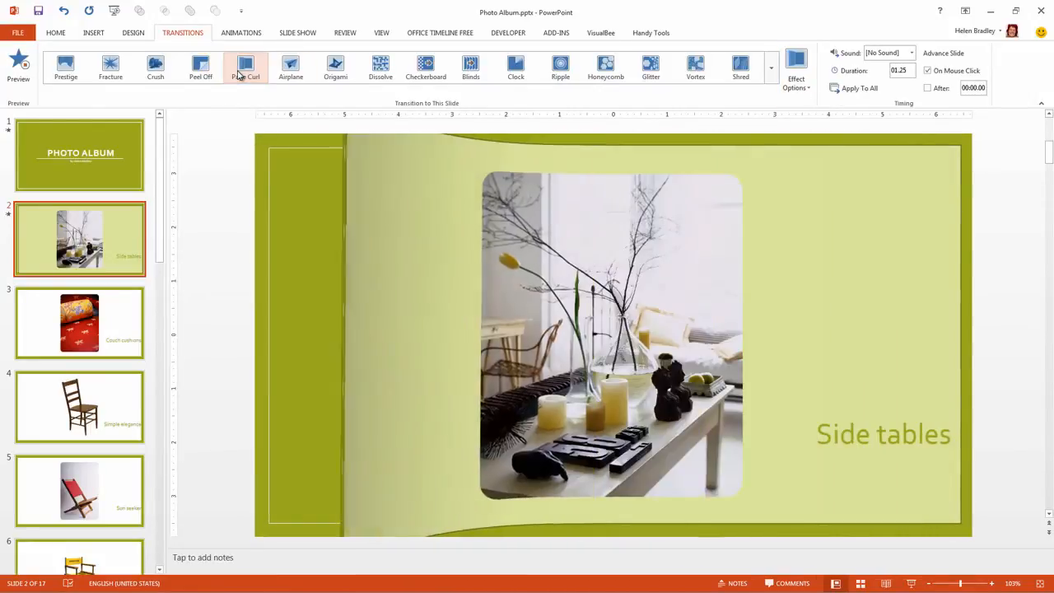
left_click(796, 66)
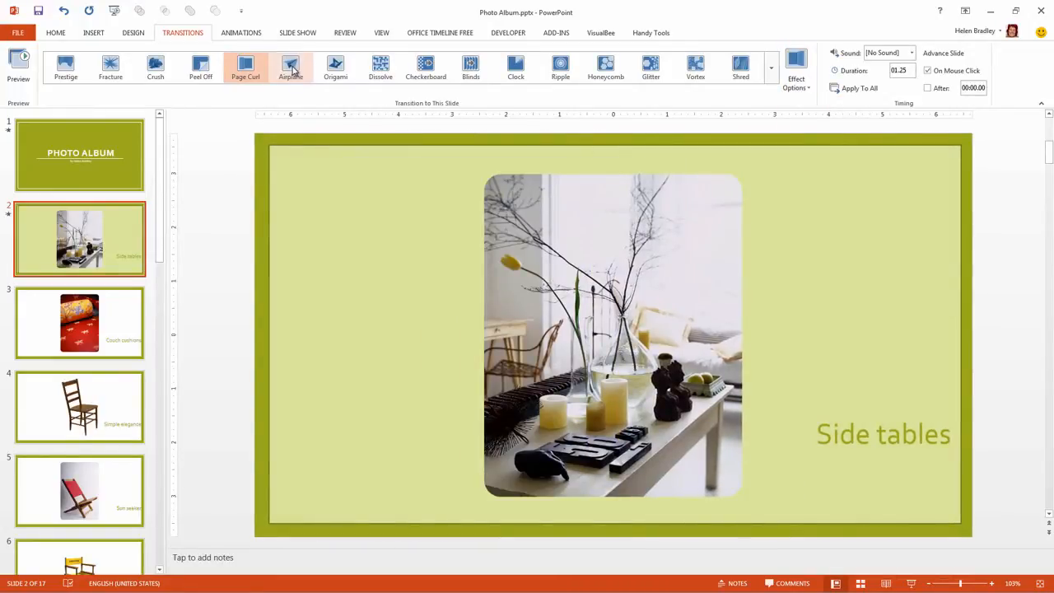
- Apply Airplane to slide 2 and set its Effect Options direction to Left
left_click(290, 66)
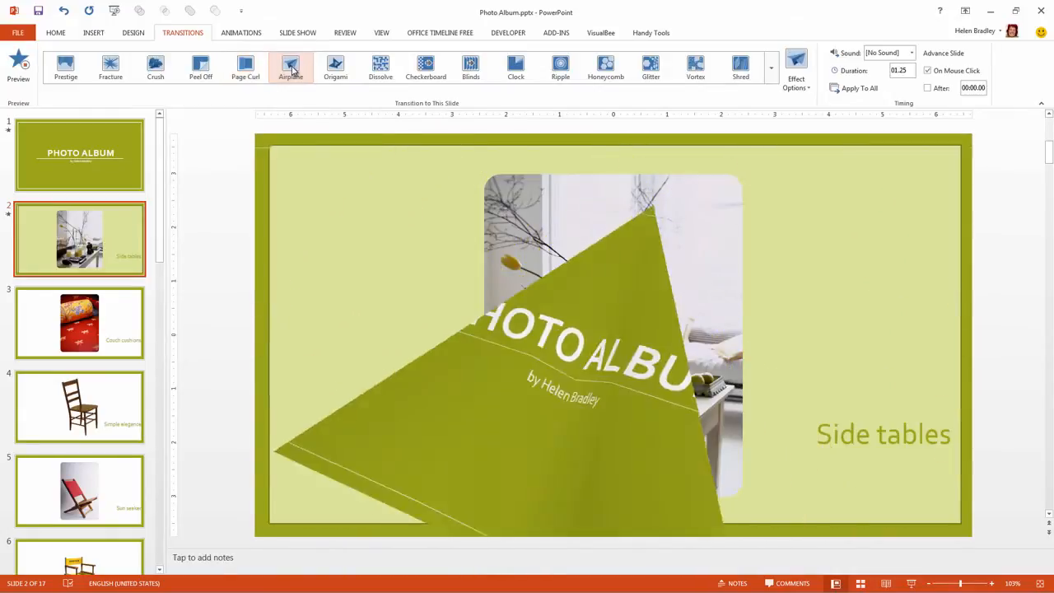
left_click(290, 66)
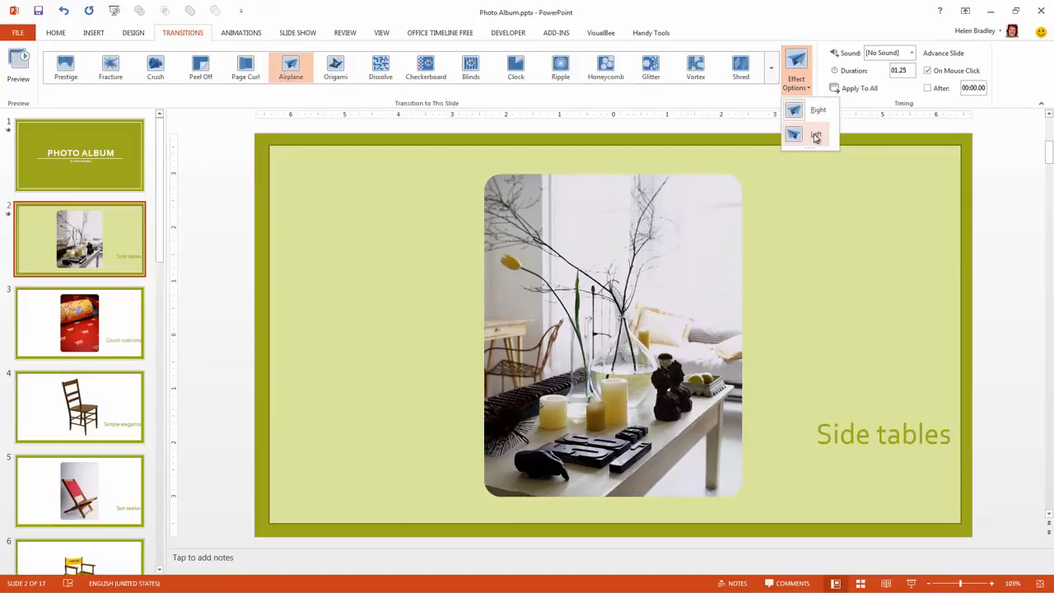
left_click(815, 134)
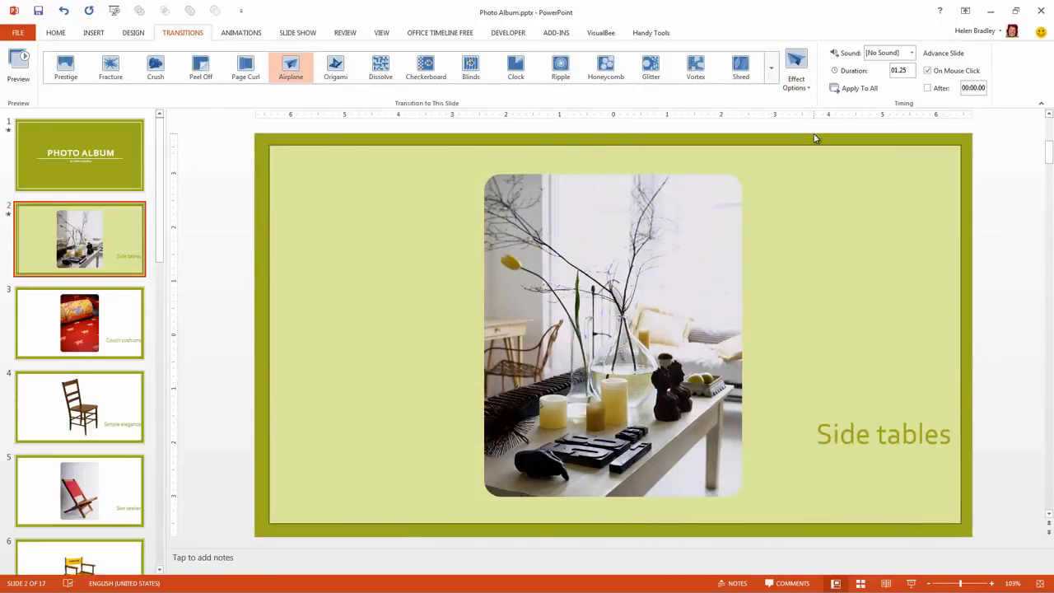
left_click(335, 66)
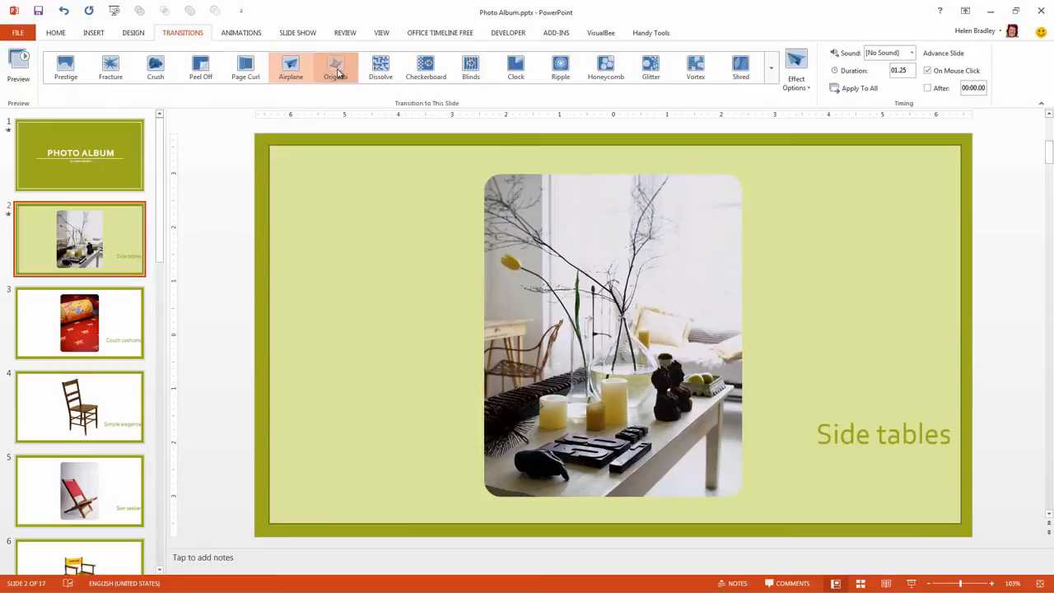
- Apply Origami to slide 2 at 3.25 seconds and preview it twice
left_click(335, 66)
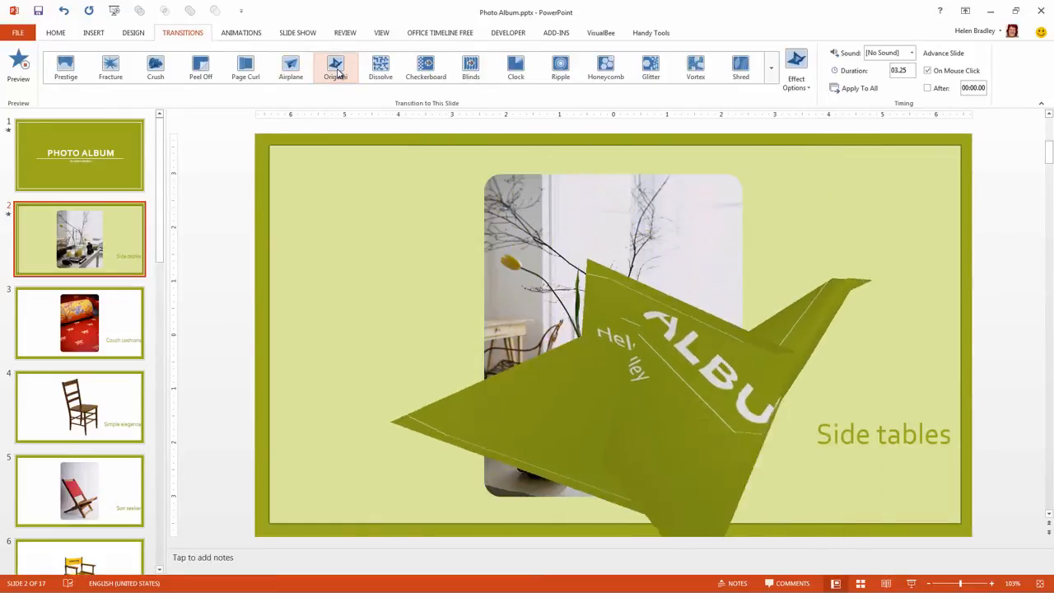
left_click(335, 66)
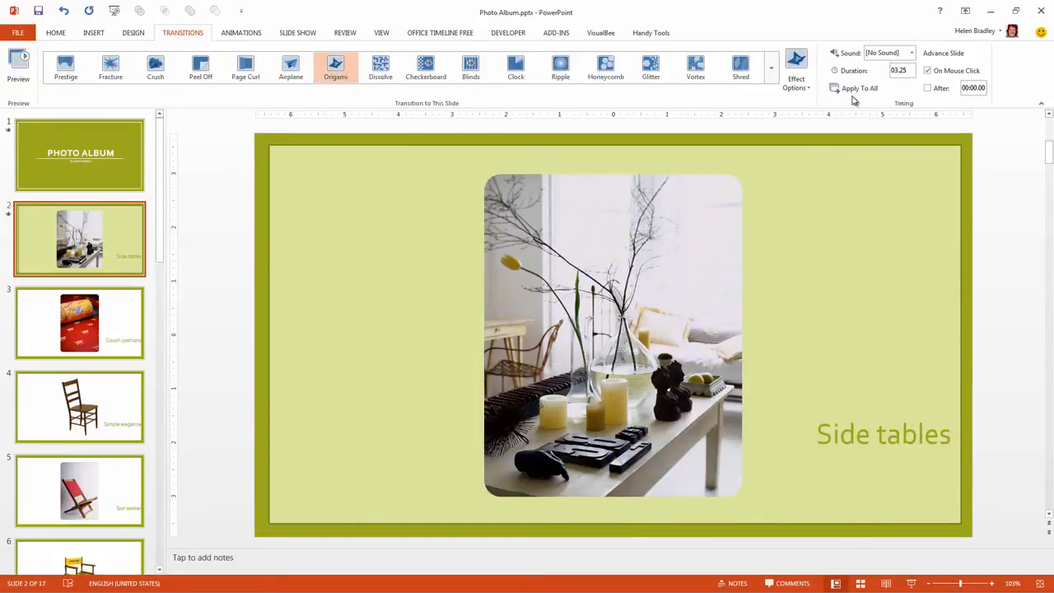
left_click(797, 66)
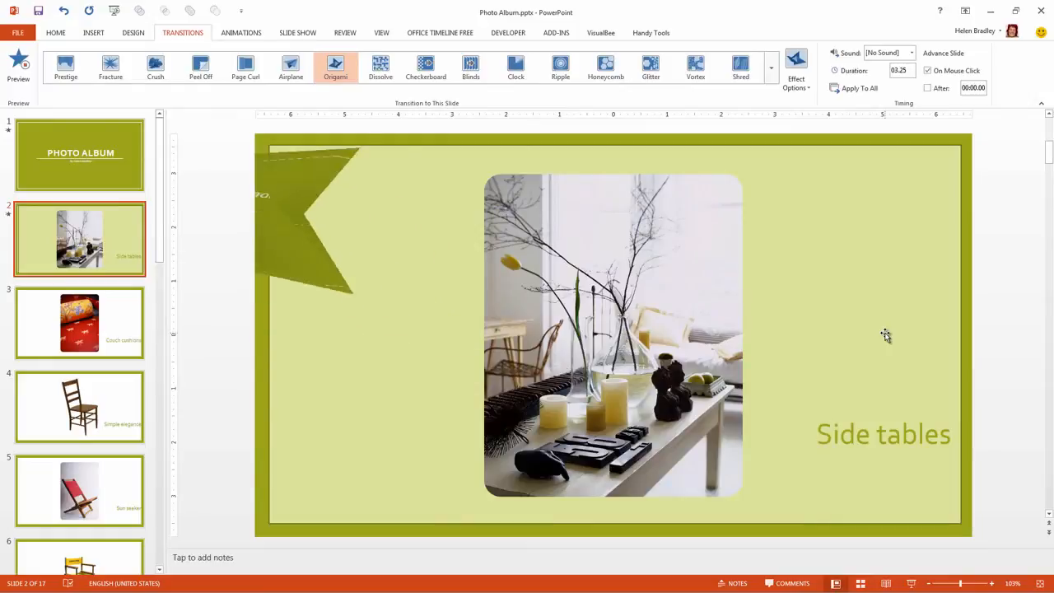
left_click(771, 69)
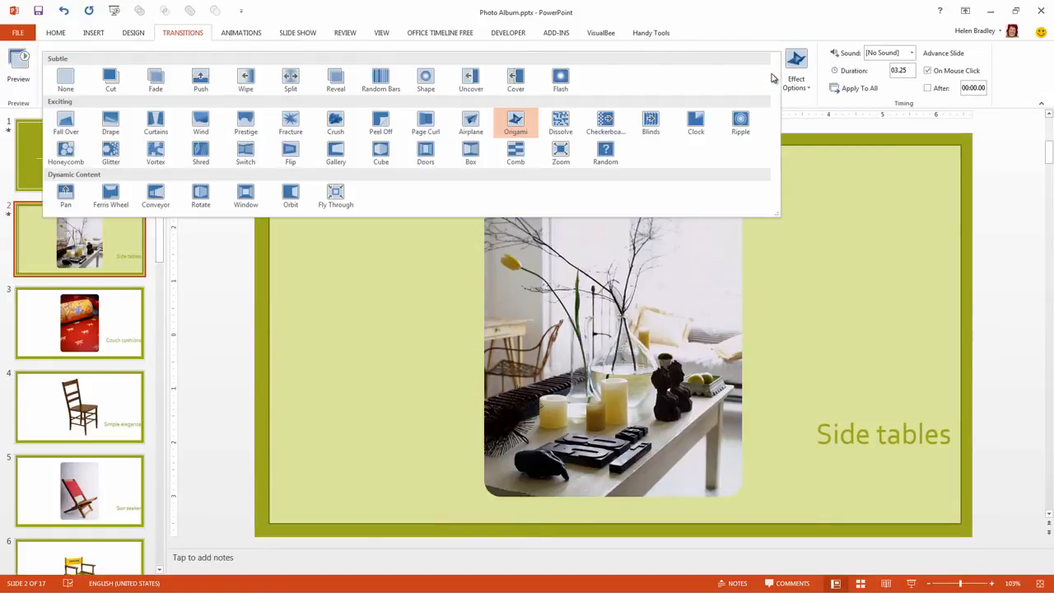